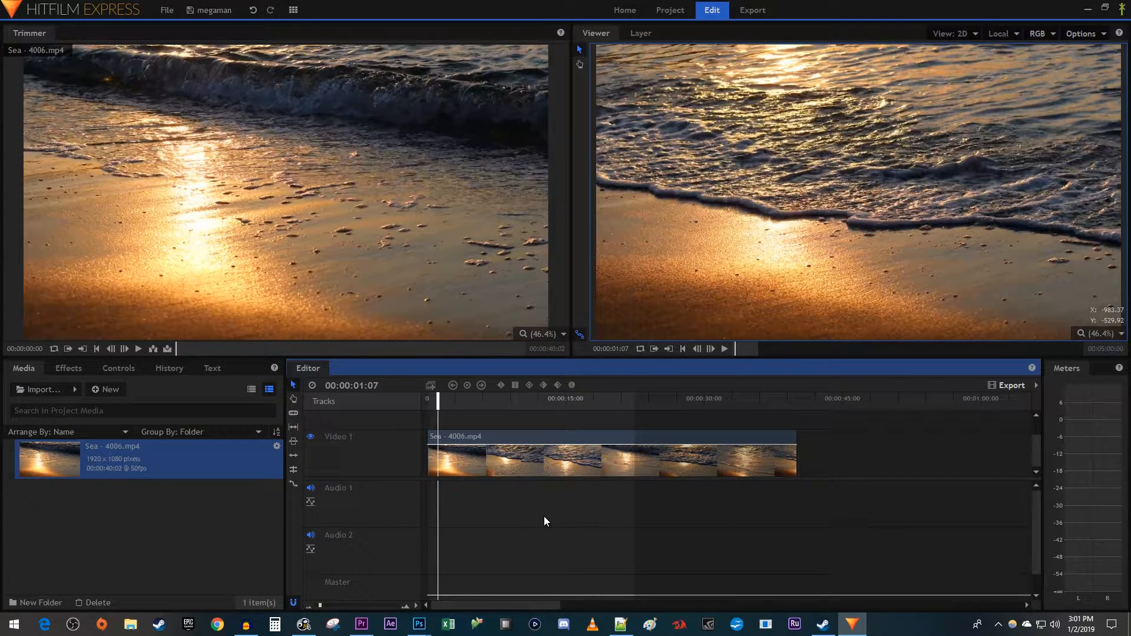
# Step: Convert the Sea clip on the timeline into a composite shot using default settings
pyautogui.click(610, 436)
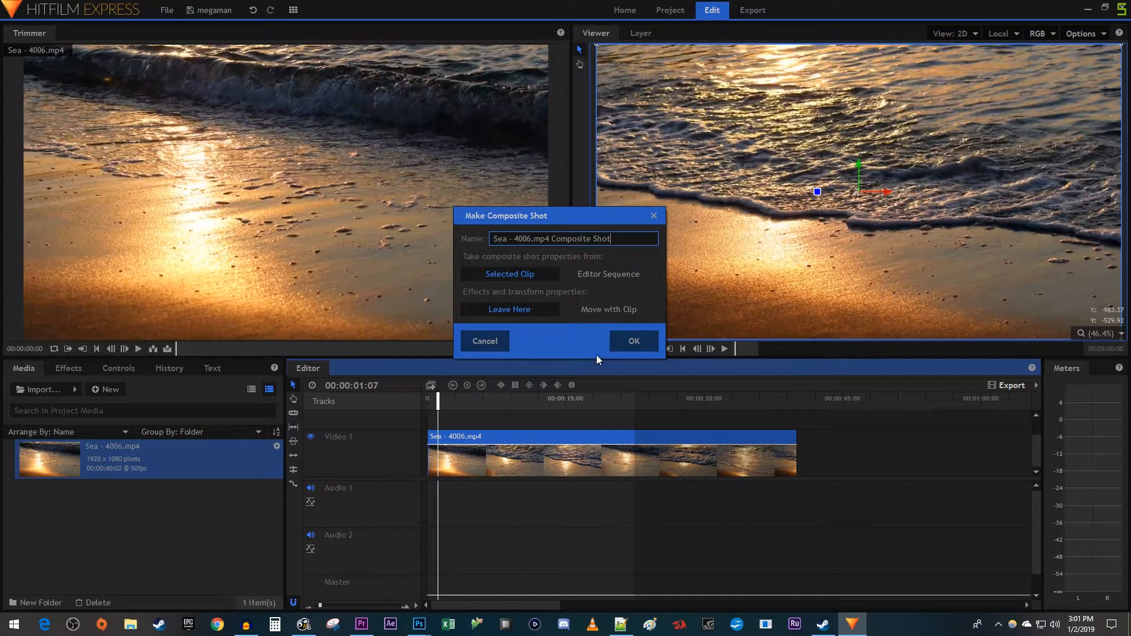
pyautogui.click(632, 340)
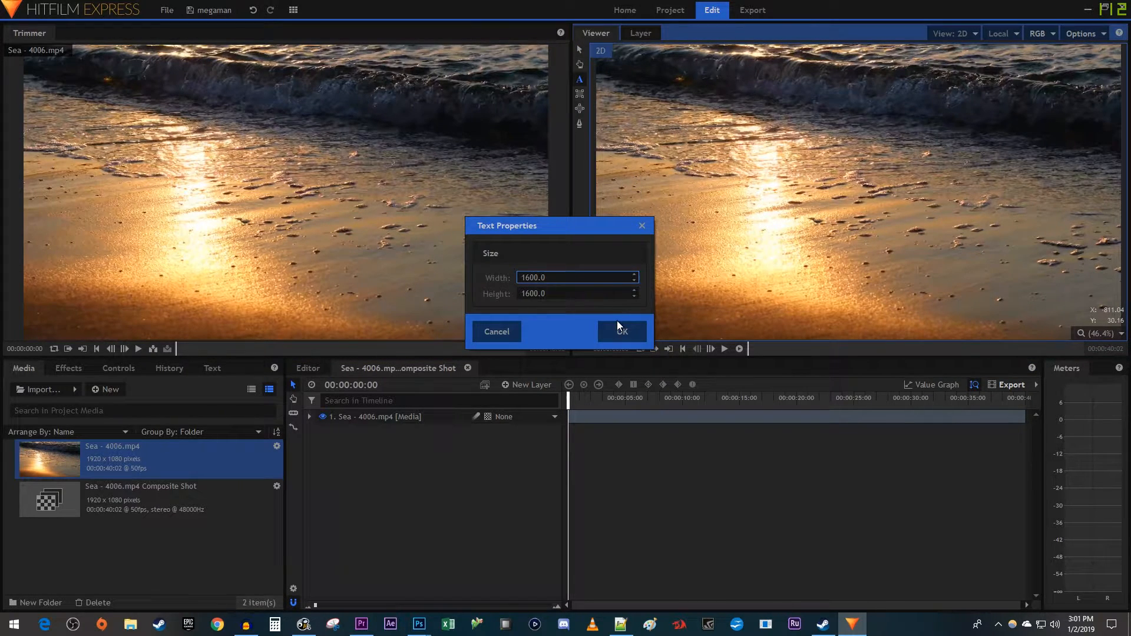
# Step: Accept the text box size and type 'SUMMER VIBES' as a title over the beach footage
pyautogui.click(619, 332)
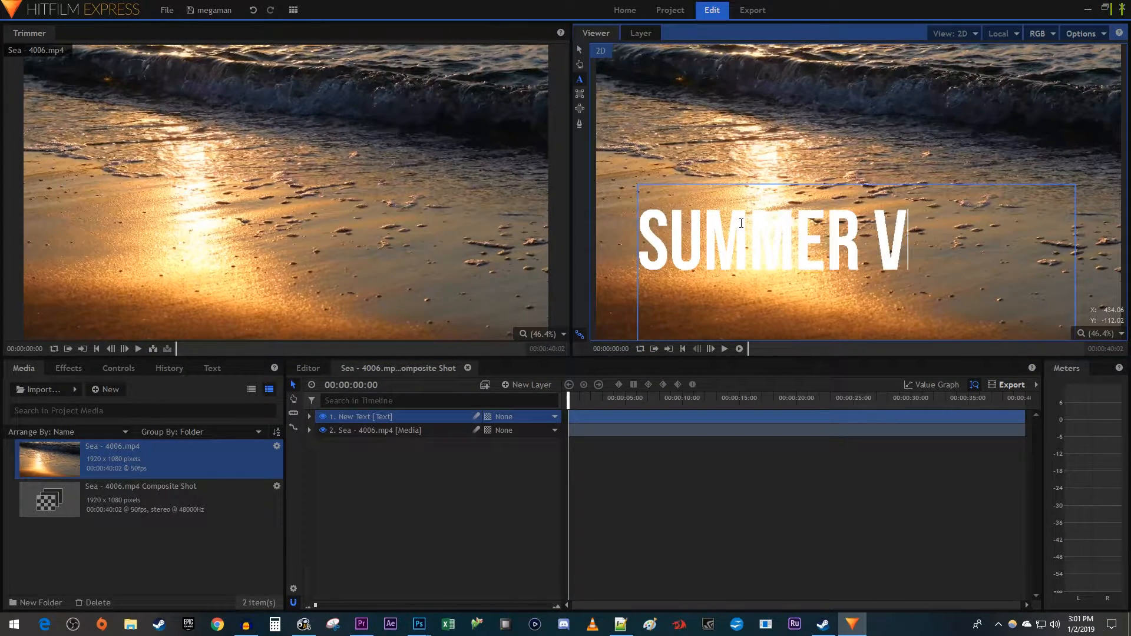
pyautogui.write('IBES')
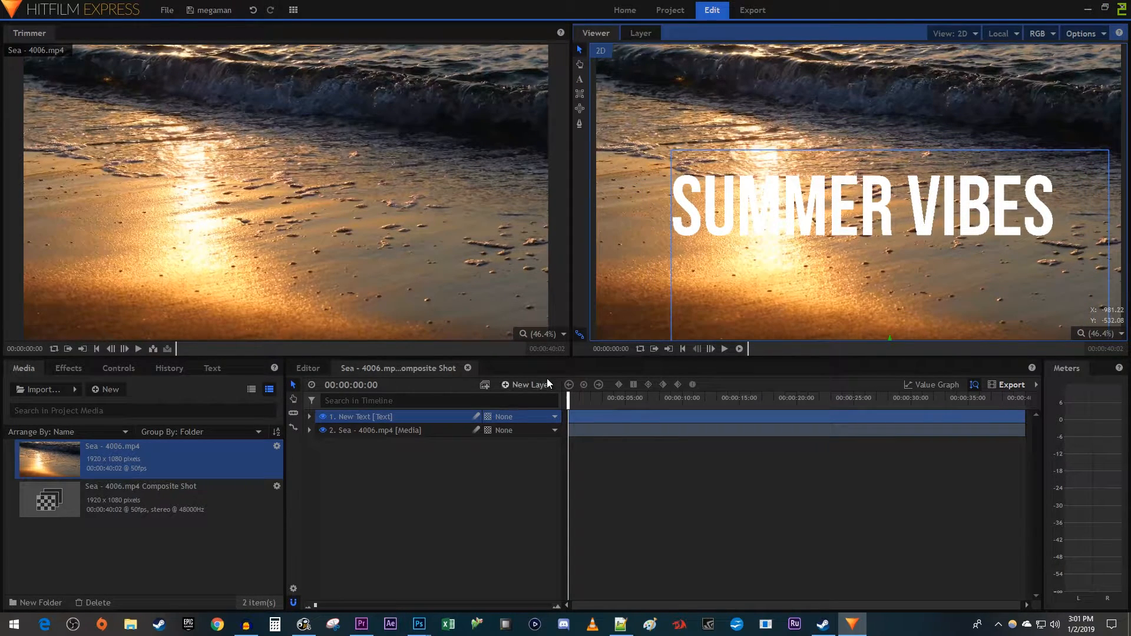
pyautogui.click(530, 385)
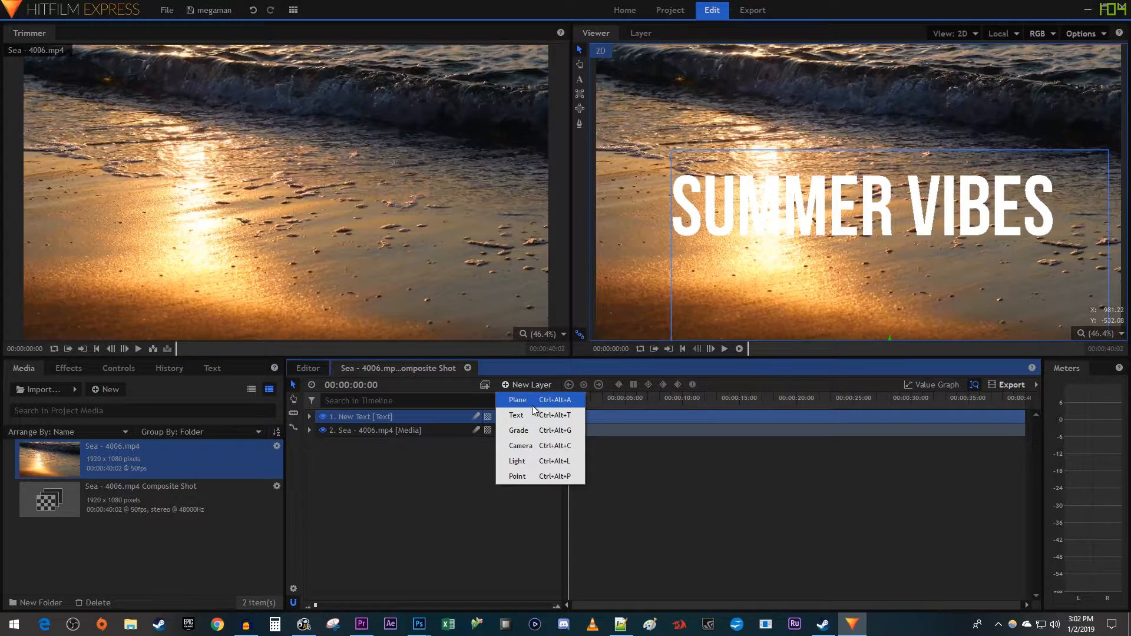
# Step: Add a Plane layer, keeping the default black colour at 1920×1080
pyautogui.click(518, 400)
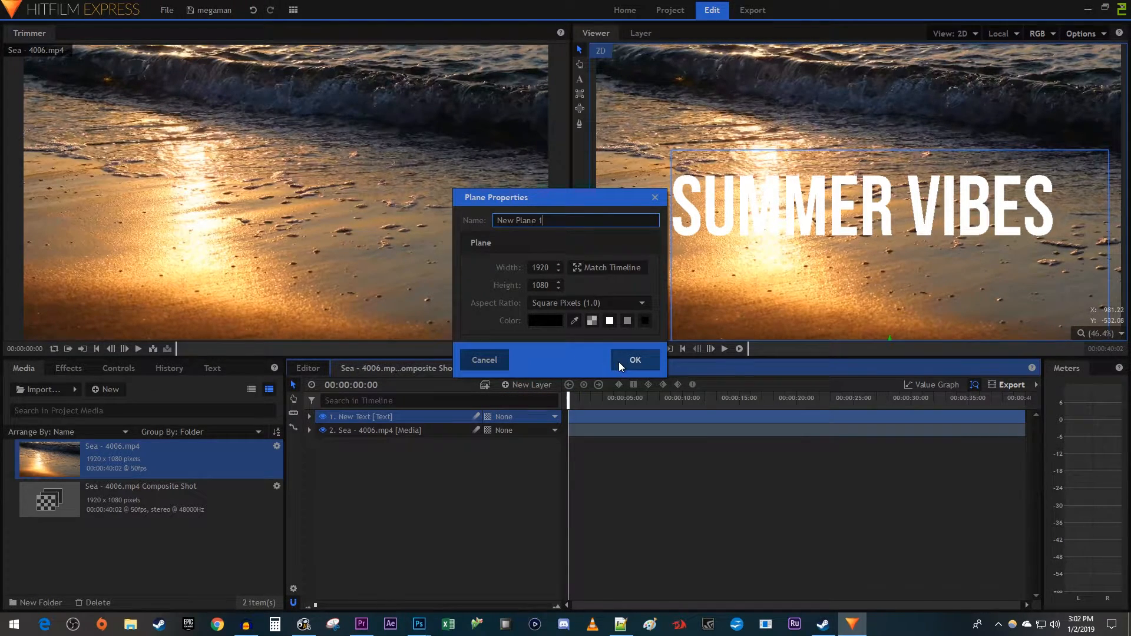
pyautogui.click(633, 359)
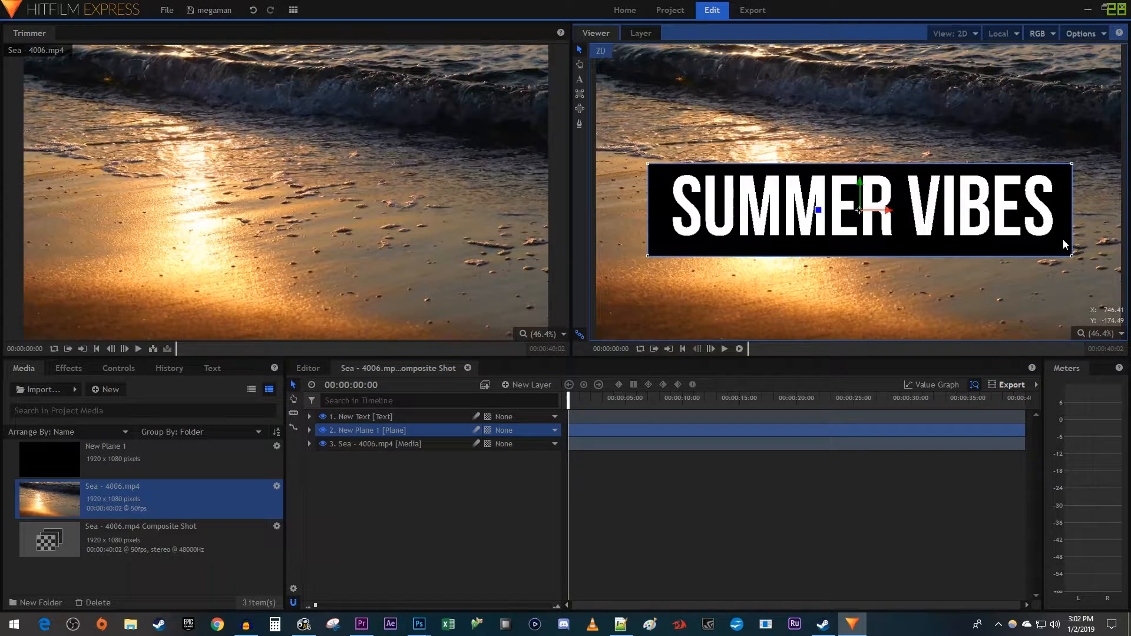
# Step: Expose the backing plane's Transform settings, showing its 80.8% by 31.3% scale
pyautogui.click(364, 417)
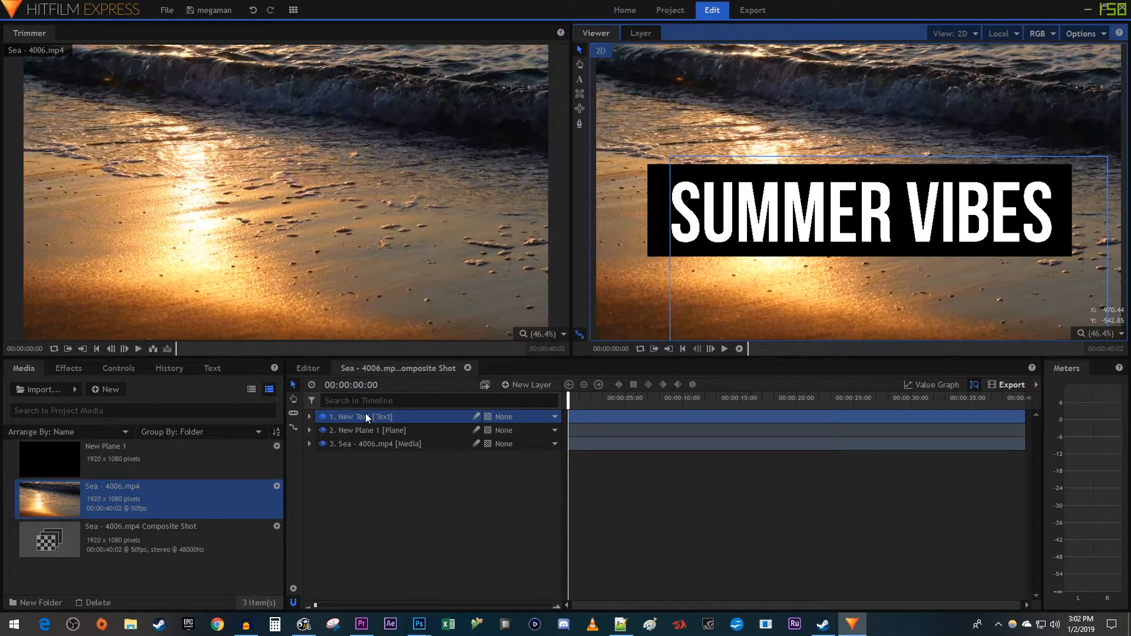
pyautogui.click(310, 430)
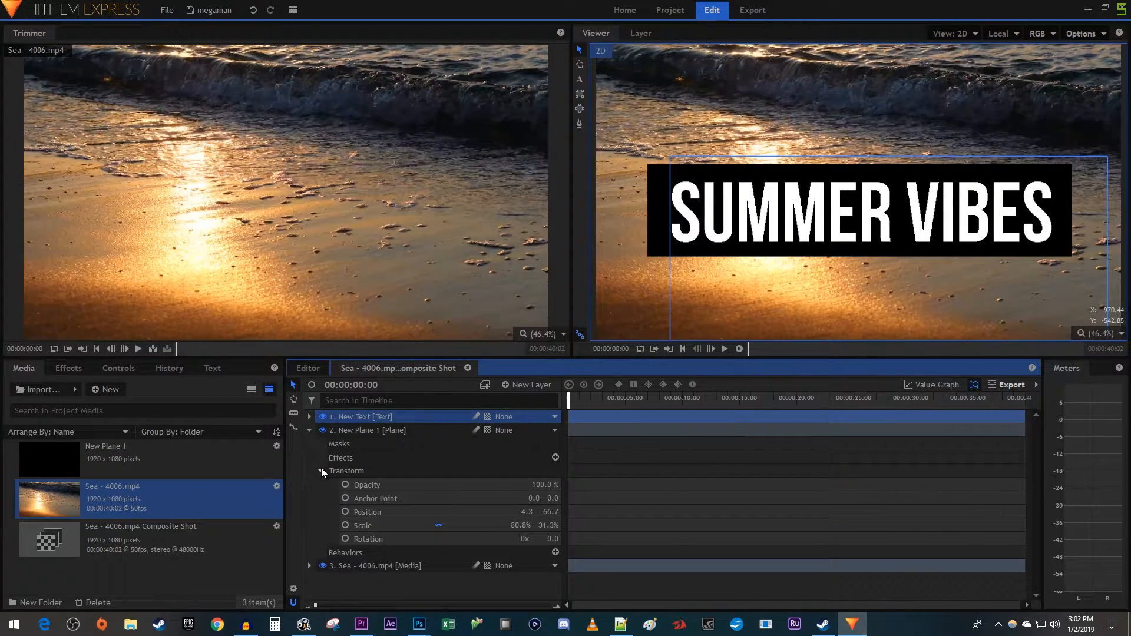